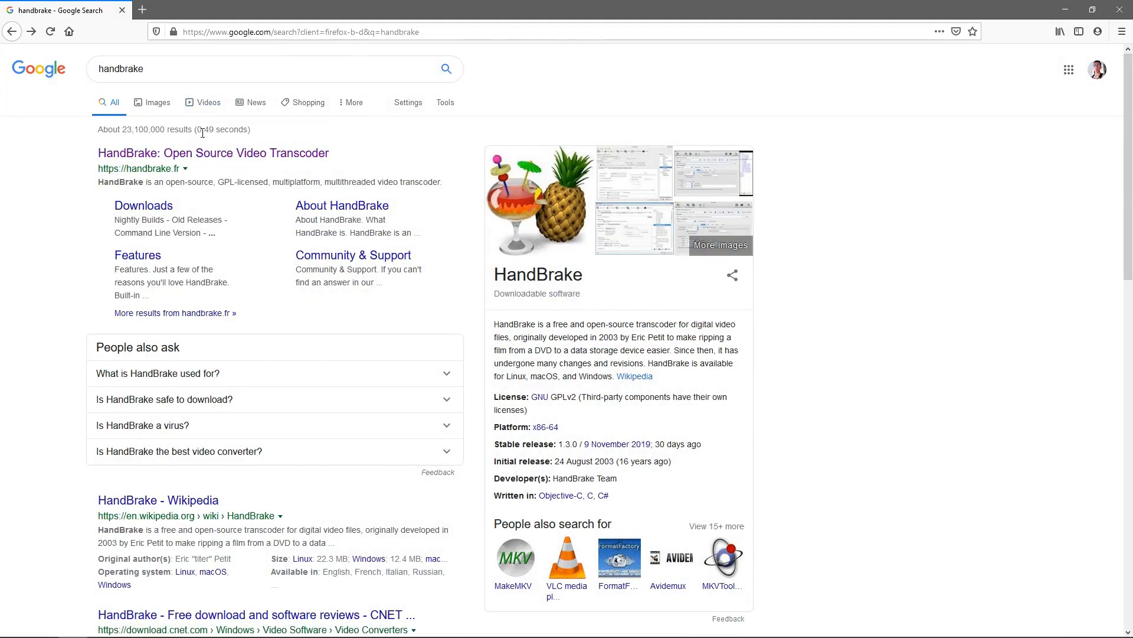
mouse_move(202, 139)
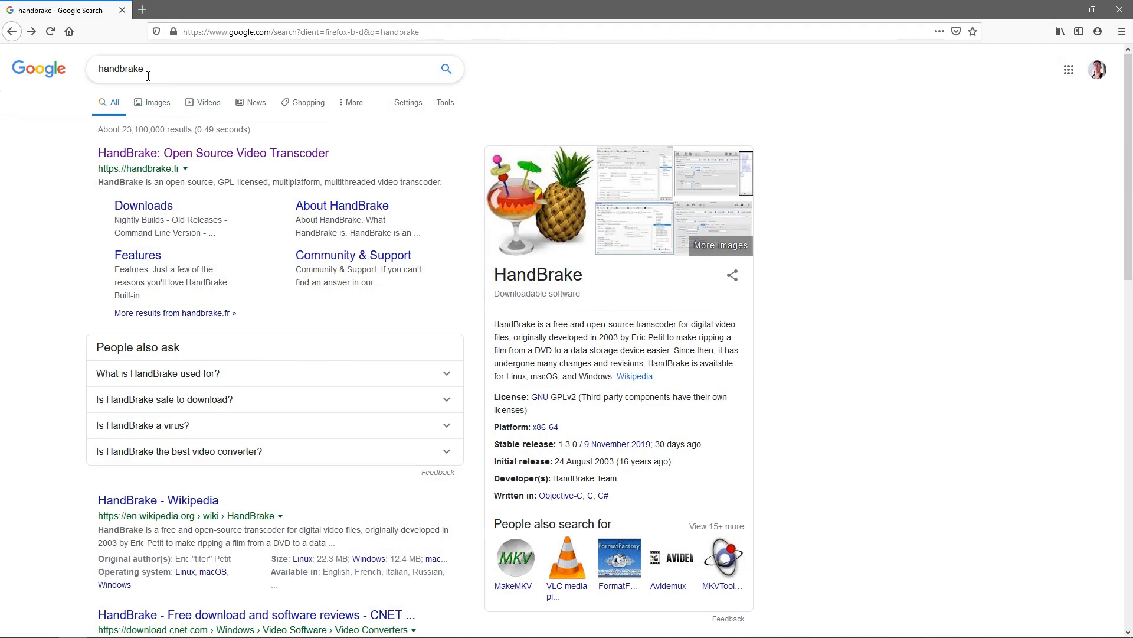
mouse_move(183, 175)
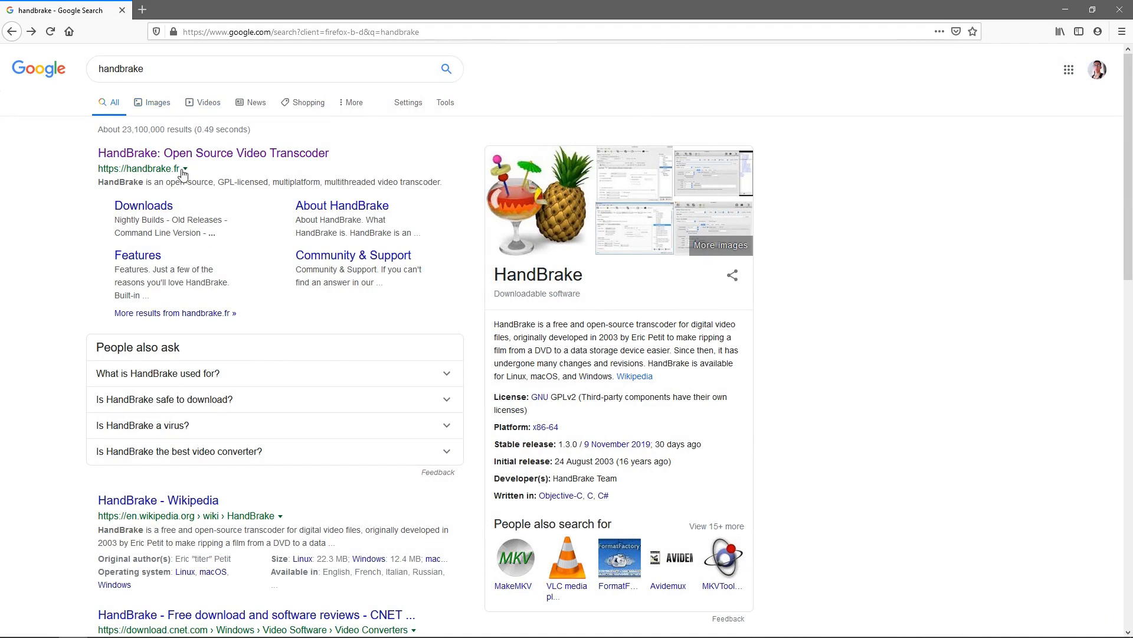
Step: Open the 'HandBrake: Open Source Video Transcoder' result from the Google search
left_click(212, 152)
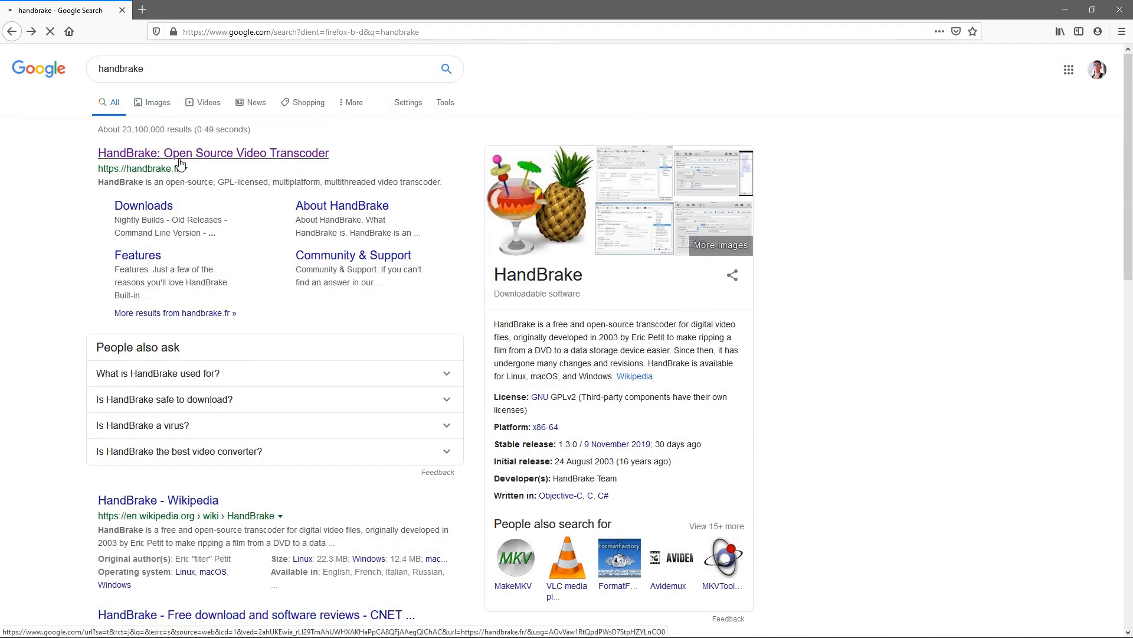
left_click(212, 153)
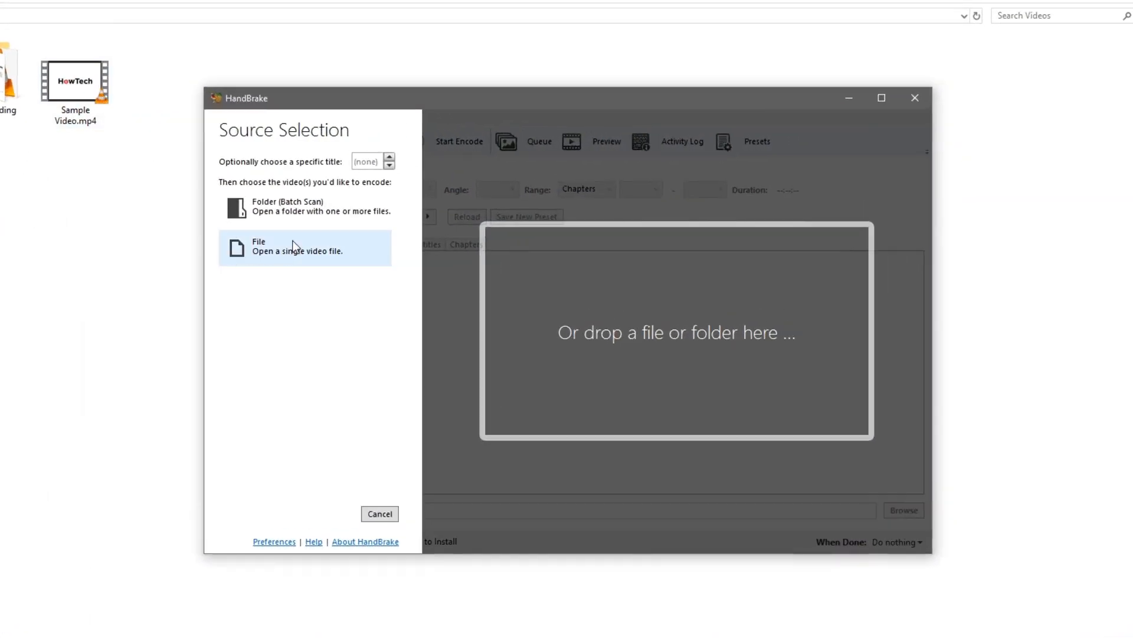
Step: Choose File as the source and load Sample Video.mp4 from the Videos folder
left_click(303, 246)
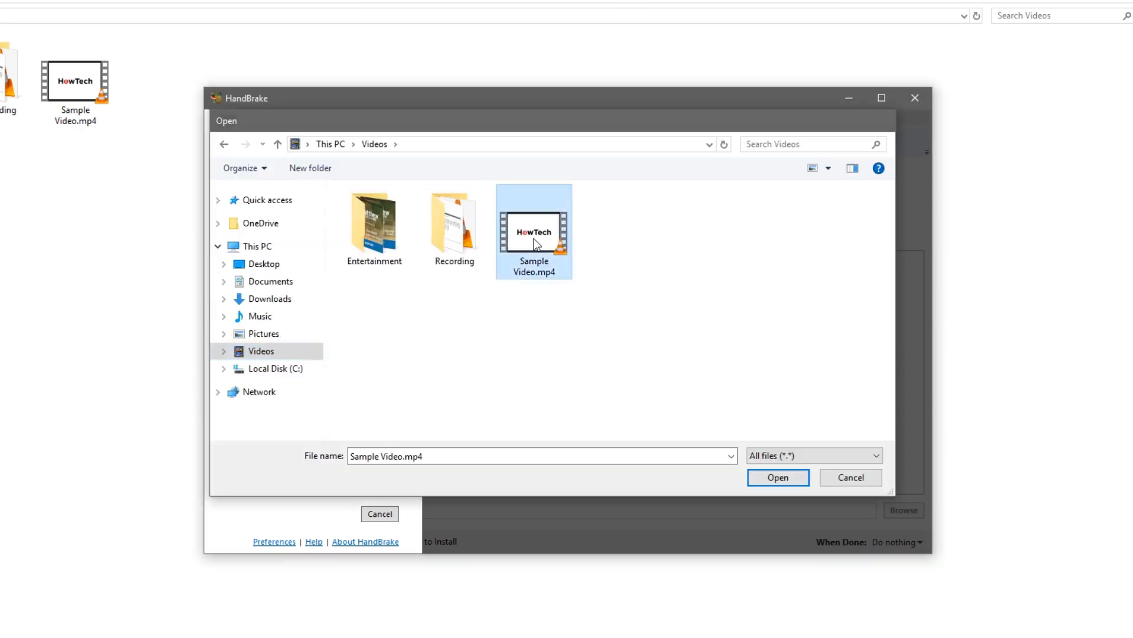
left_click(778, 477)
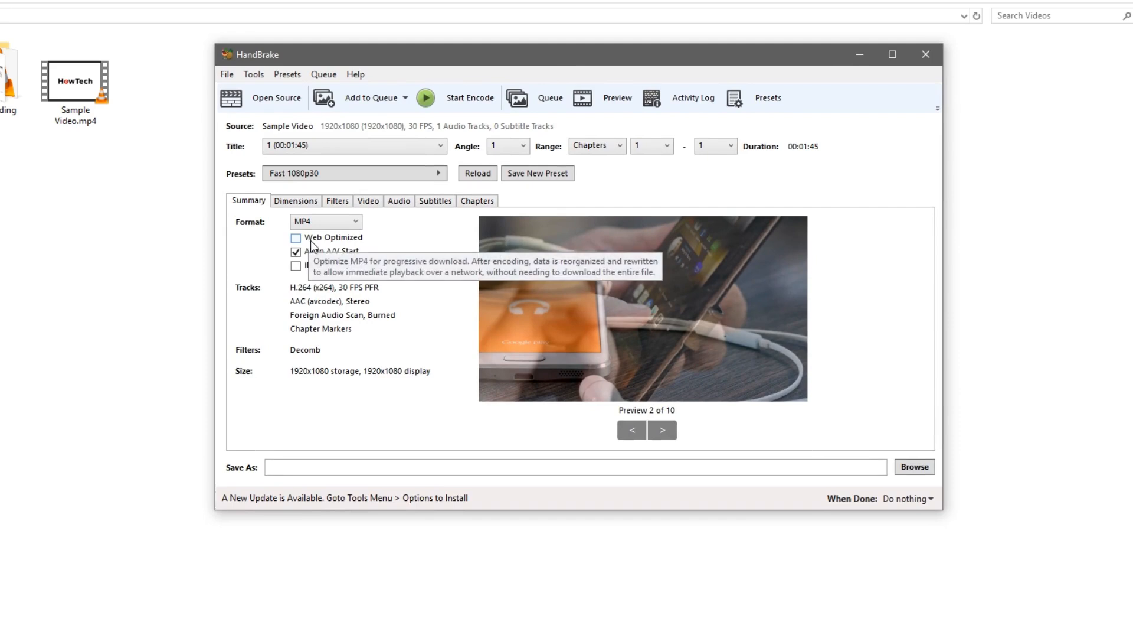
Step: Enable Web Optimized on the MP4 summary and move through Dimensions and Filters to Video settings
left_click(295, 237)
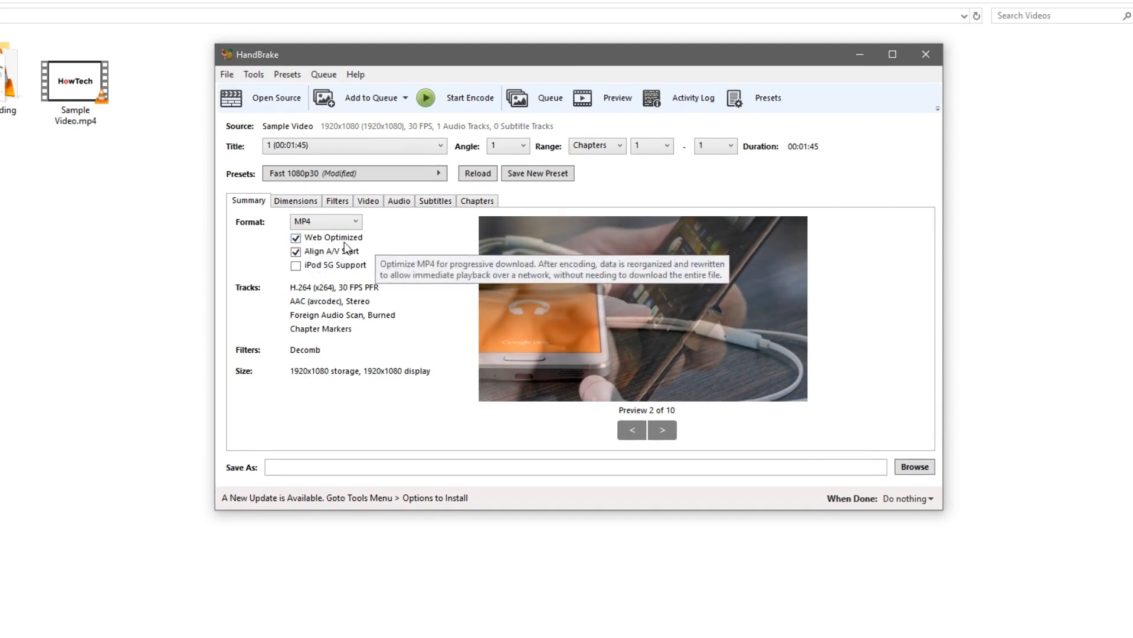
left_click(295, 201)
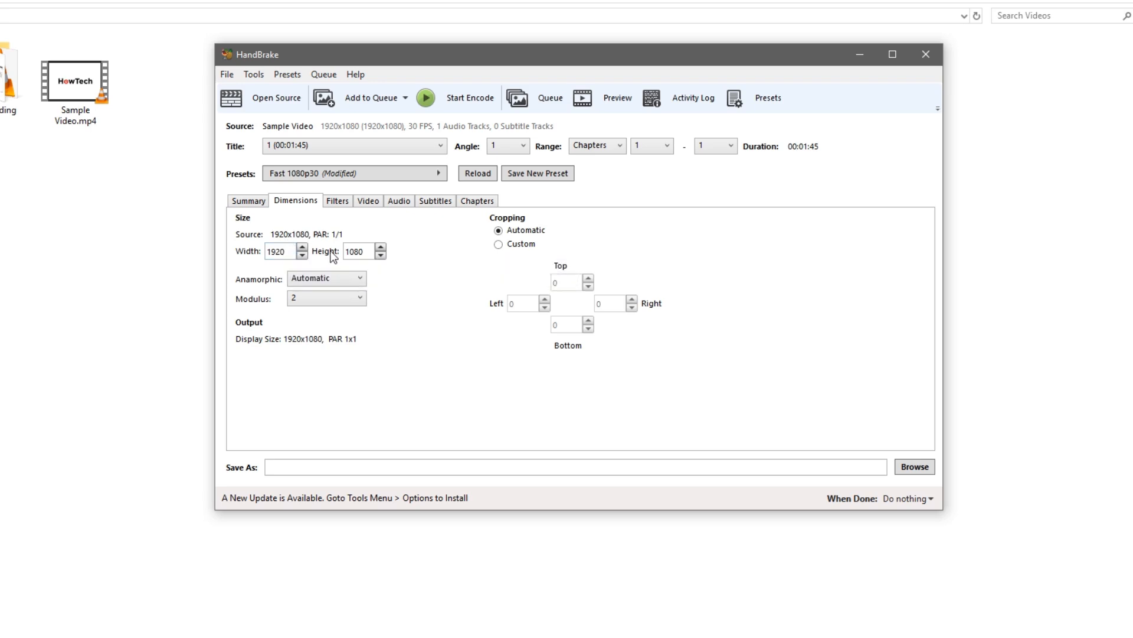
left_click(336, 200)
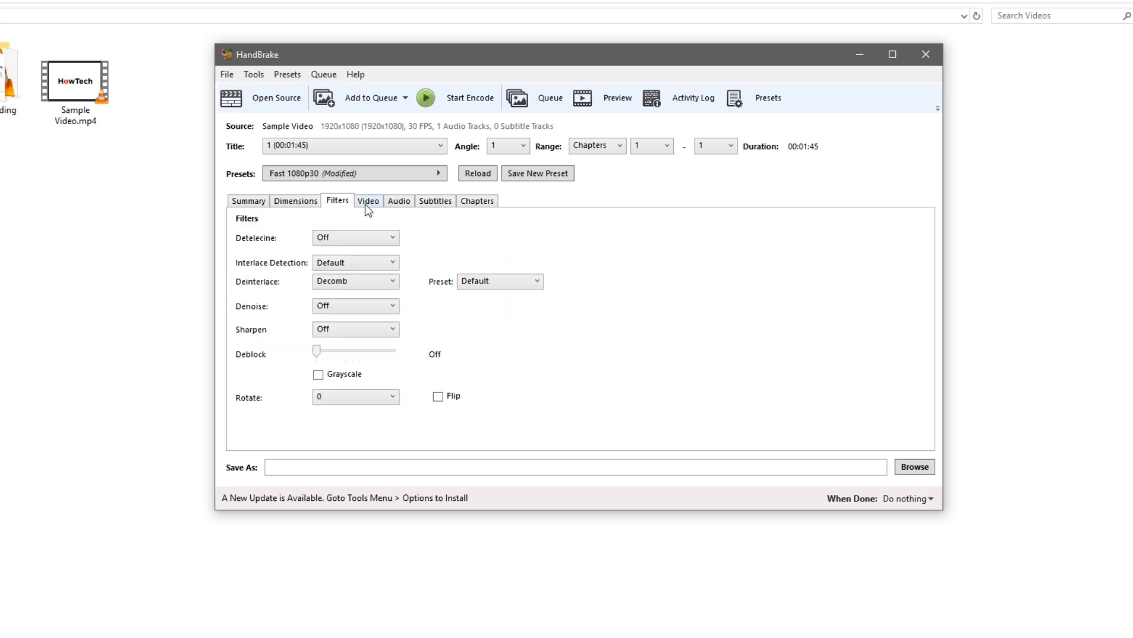
left_click(369, 200)
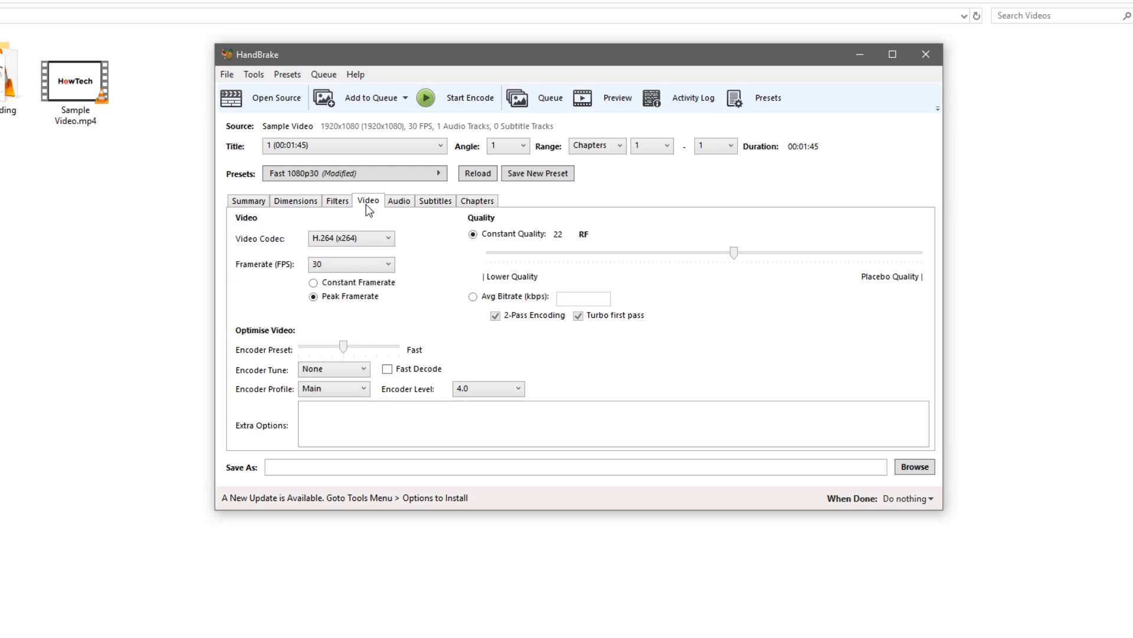
mouse_move(340, 263)
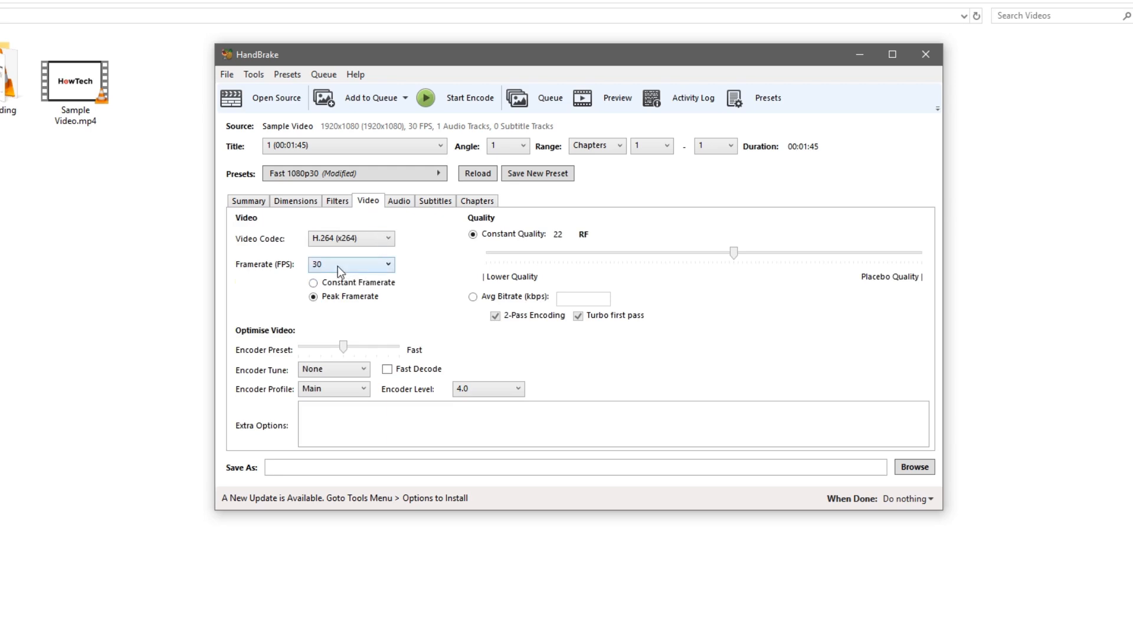
Step: Set the framerate to Same as source with constant framerate
left_click(351, 264)
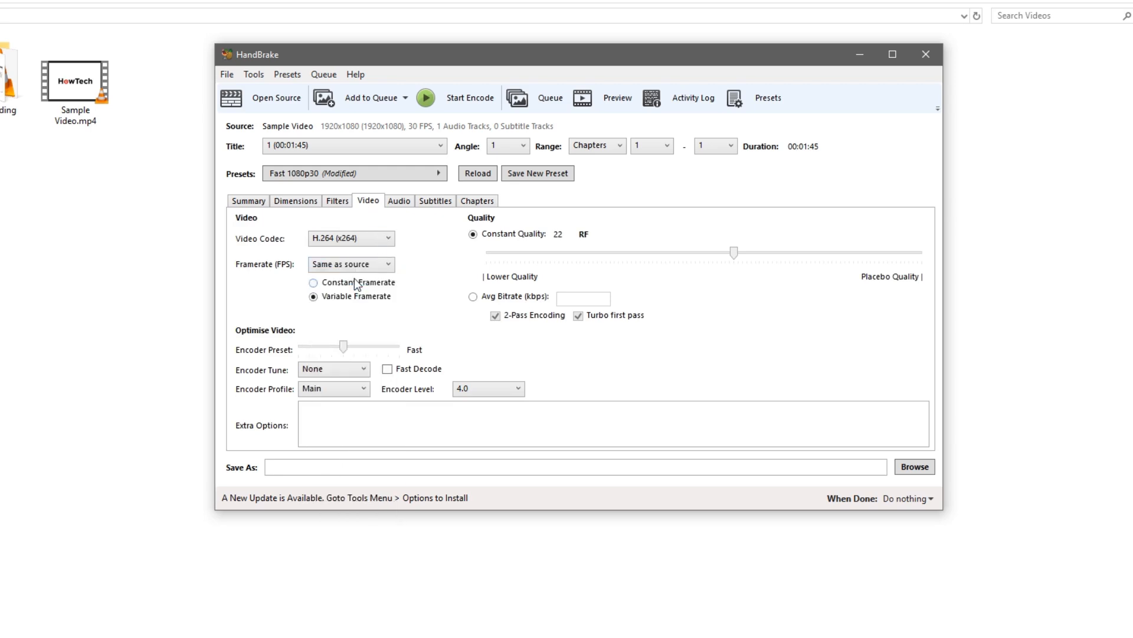
left_click(313, 282)
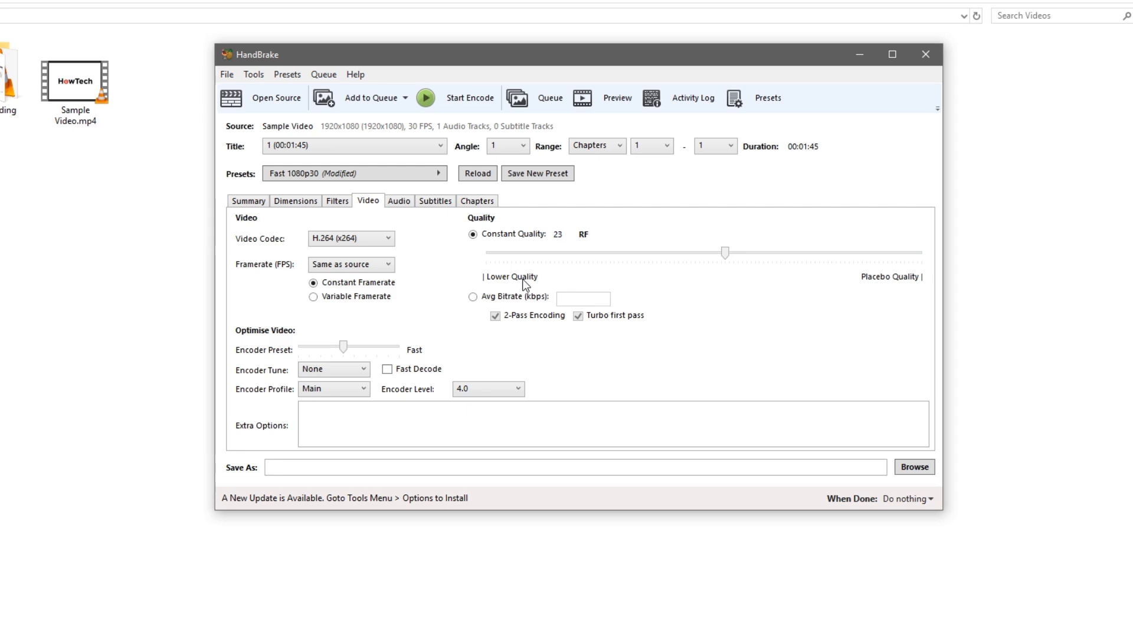
mouse_move(861, 304)
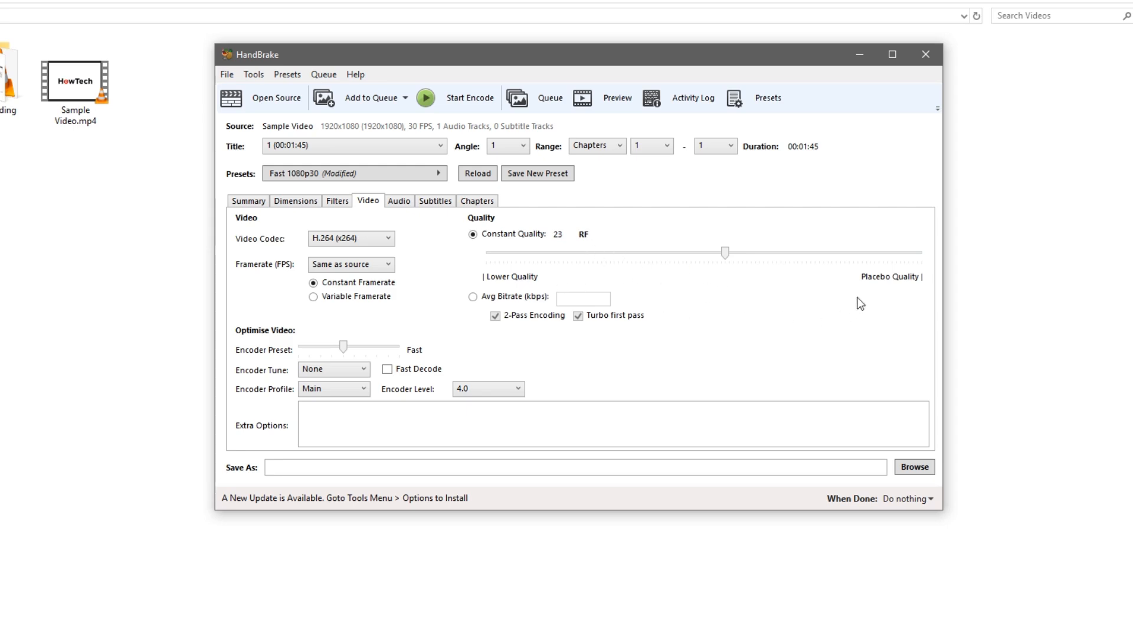
mouse_move(875, 295)
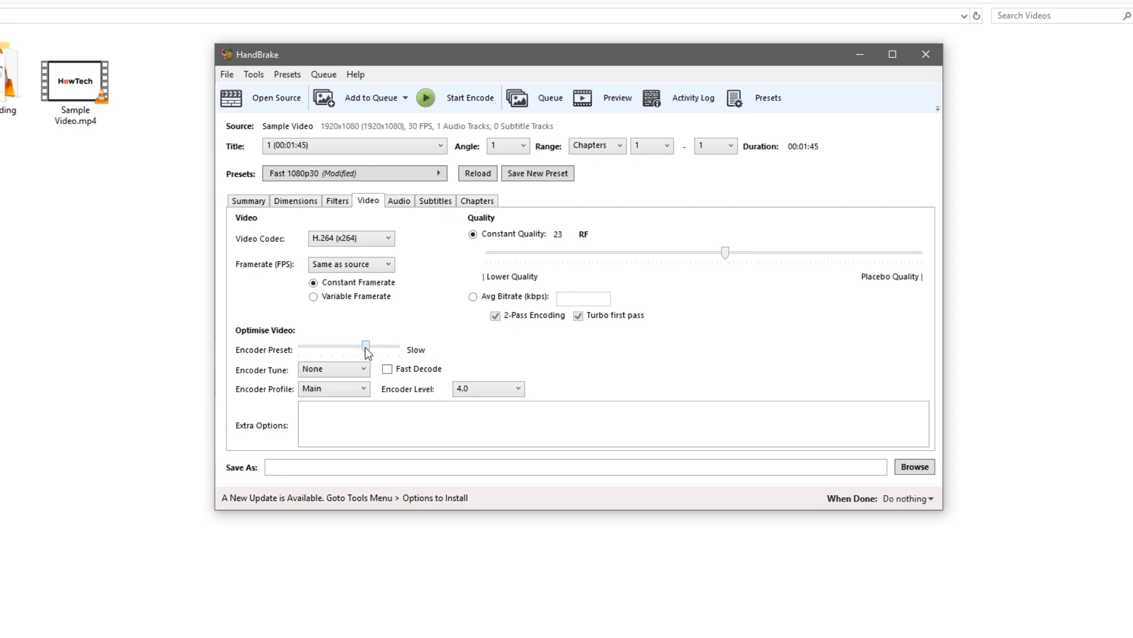
mouse_move(365, 350)
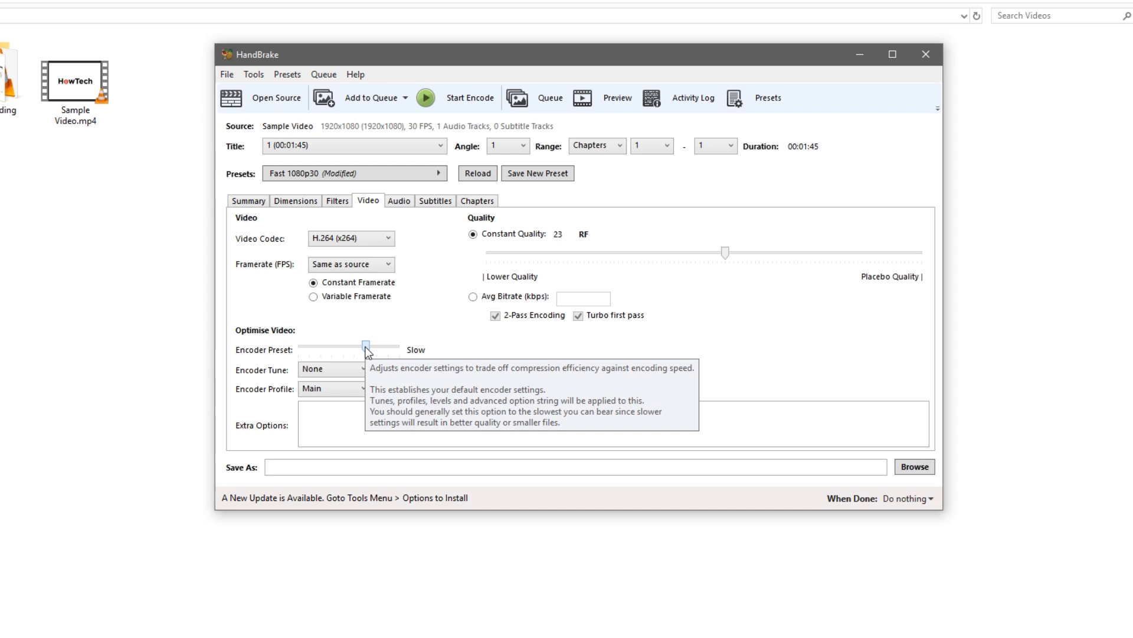
mouse_move(515, 357)
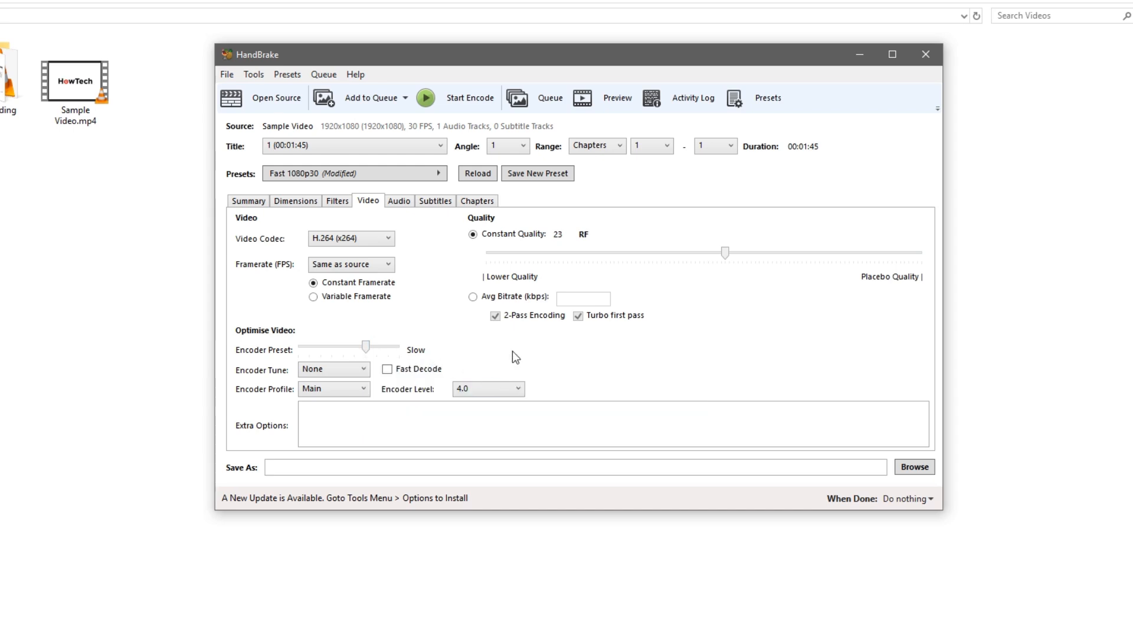
left_click(398, 200)
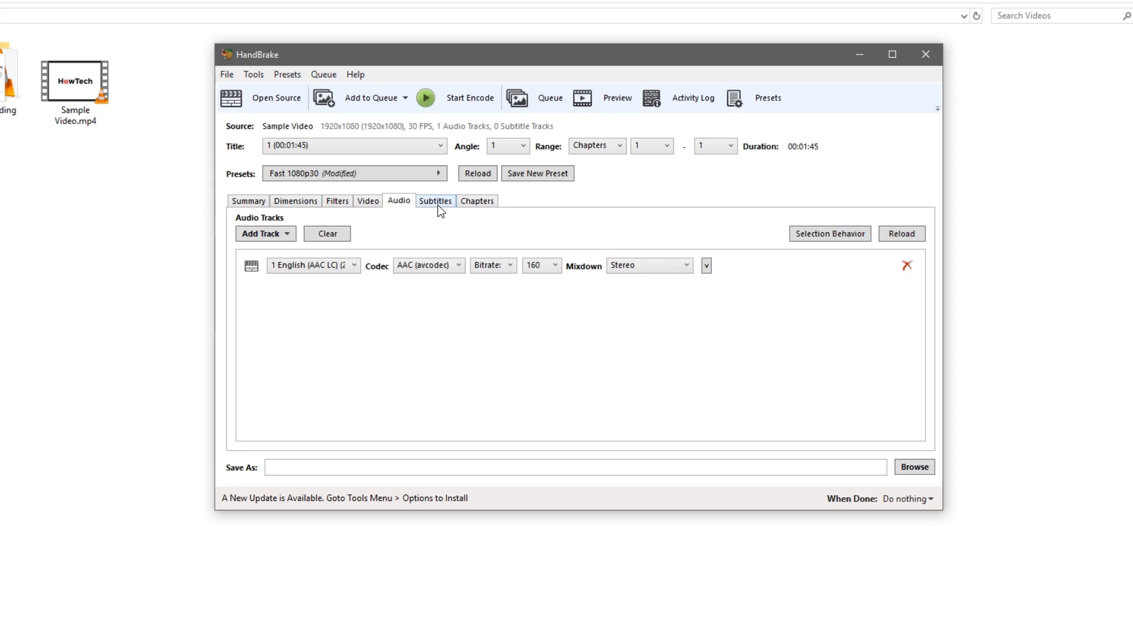
left_click(476, 201)
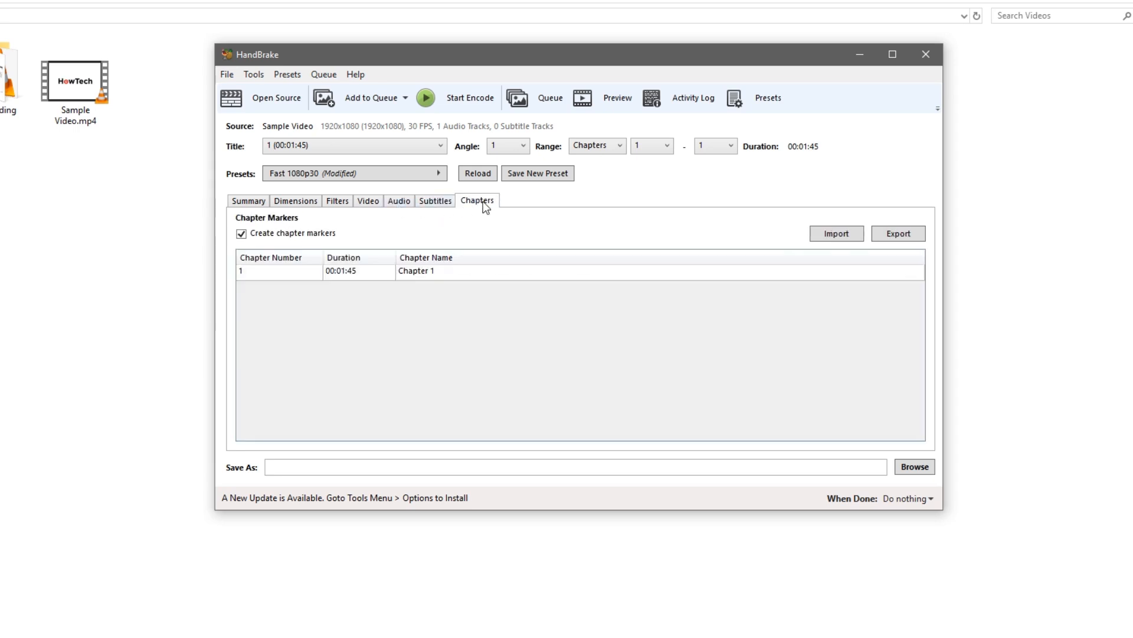
left_click(398, 200)
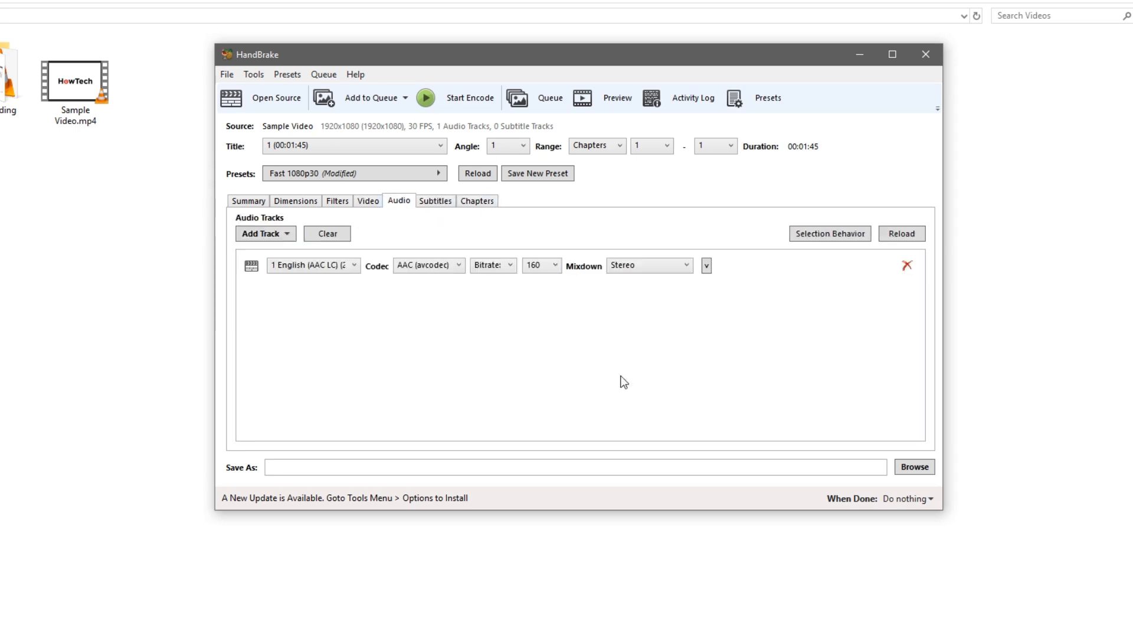
left_click(368, 201)
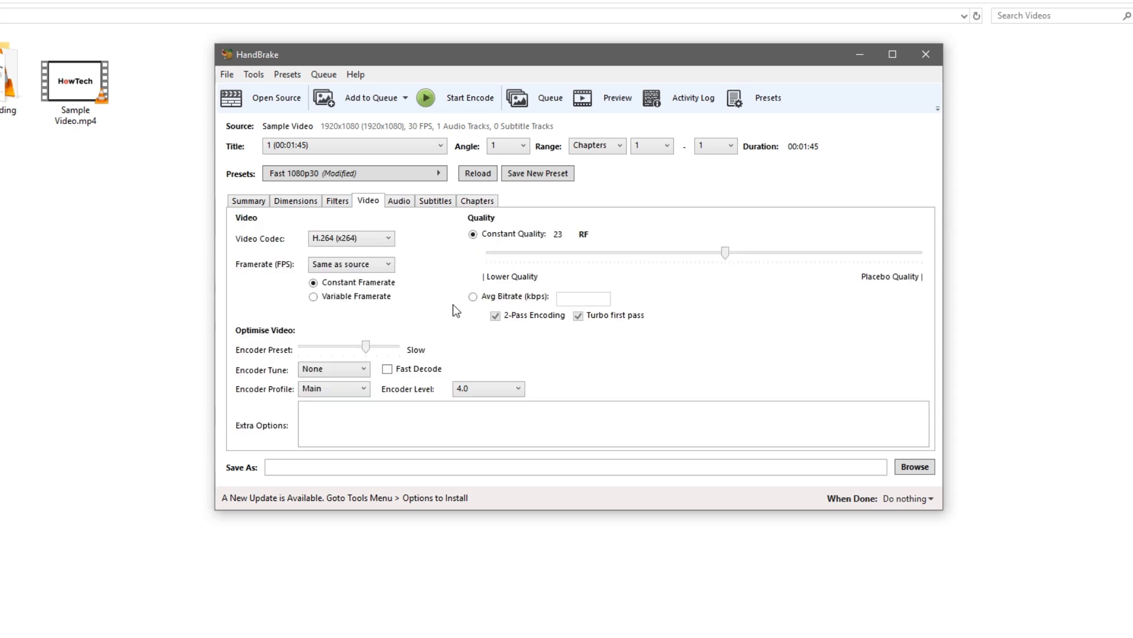
mouse_move(914, 466)
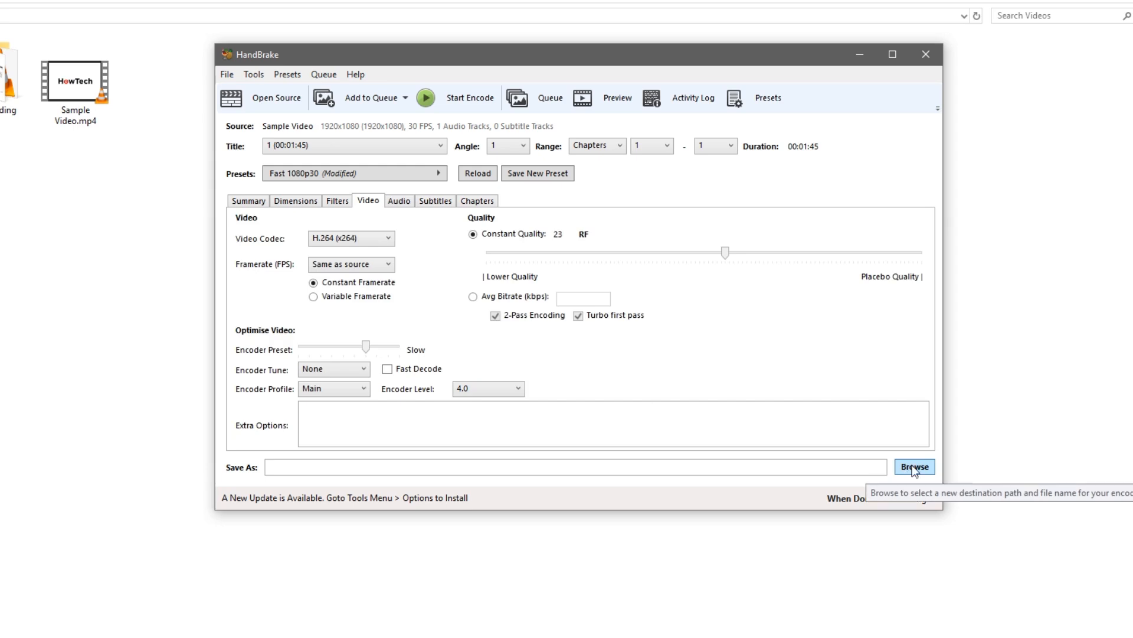
Step: Set the output destination to 'Compressed File' in the Videos folder and save
left_click(914, 466)
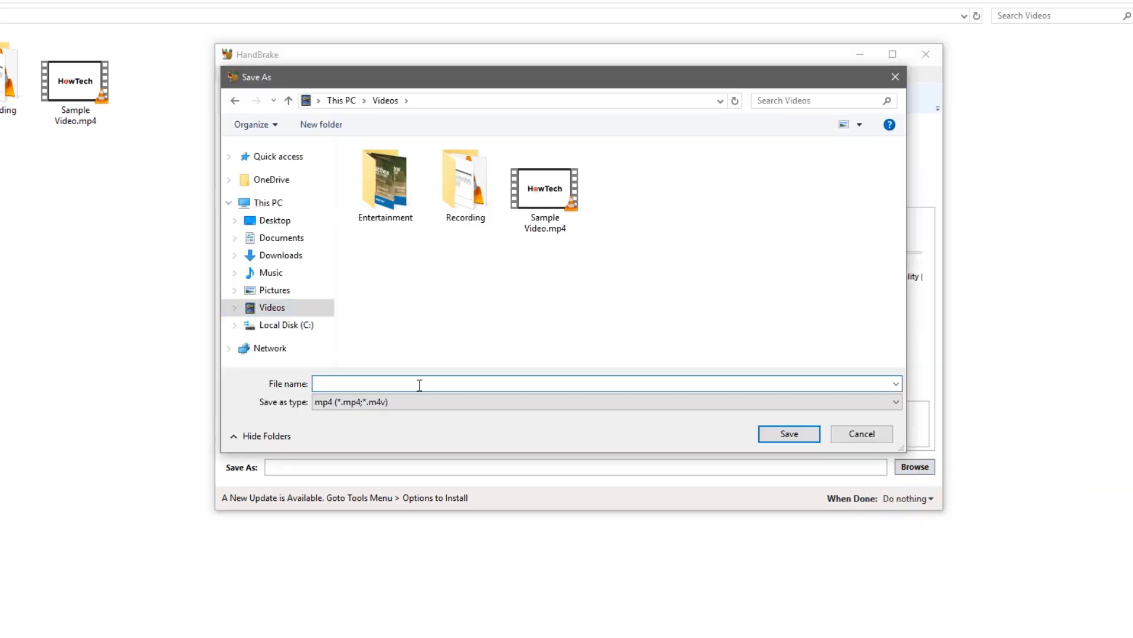
type("Compressed F")
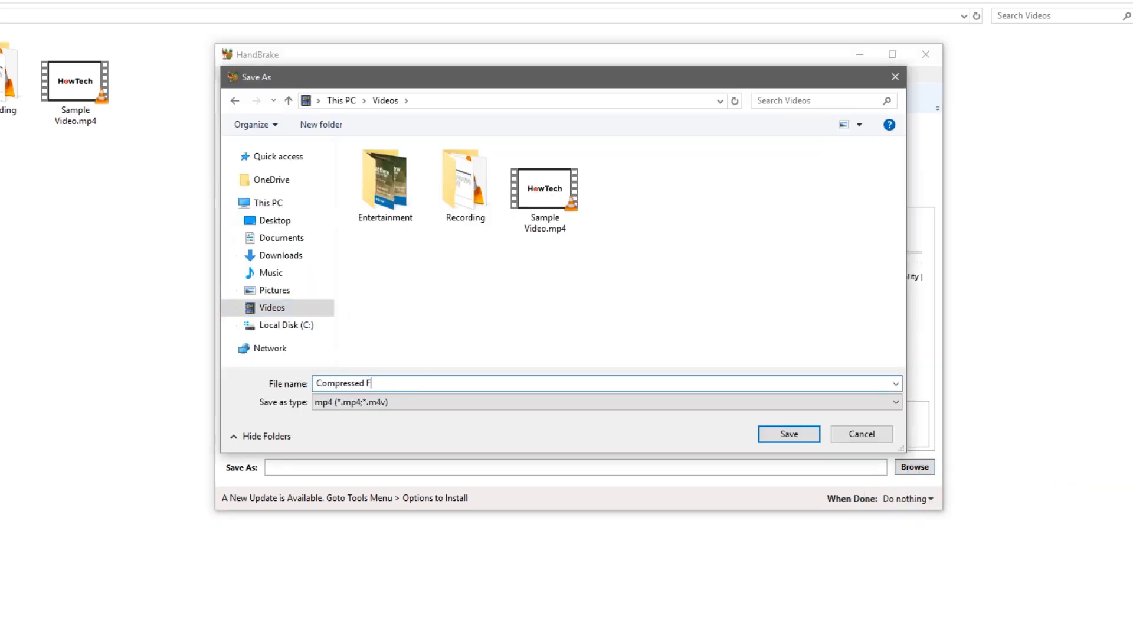
type("ile")
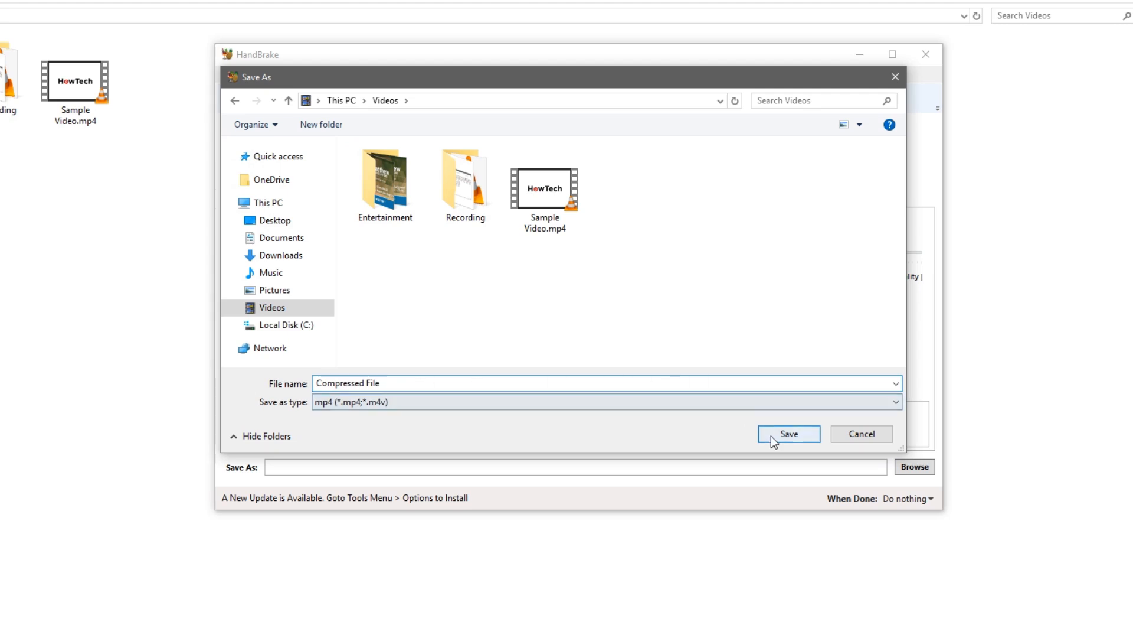
left_click(787, 434)
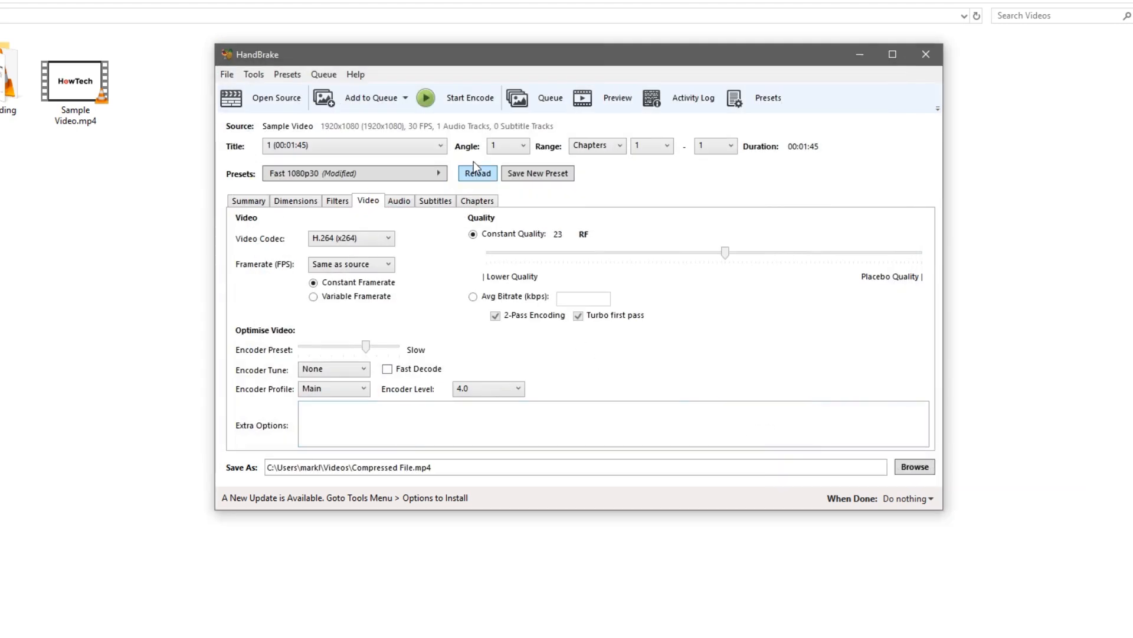
mouse_move(467, 107)
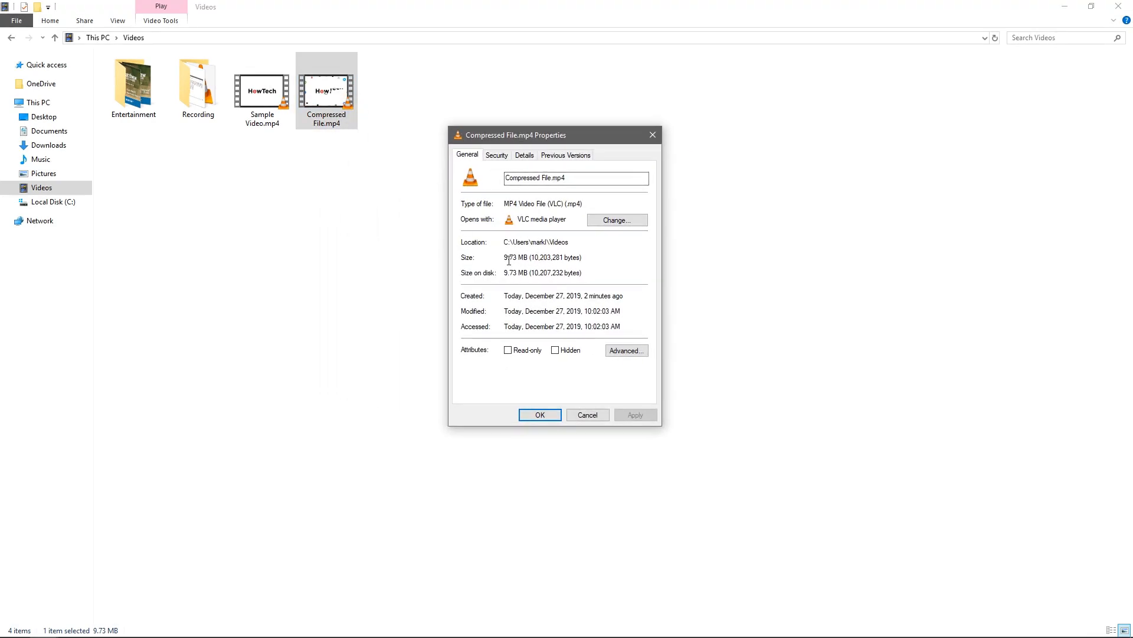
mouse_move(526, 261)
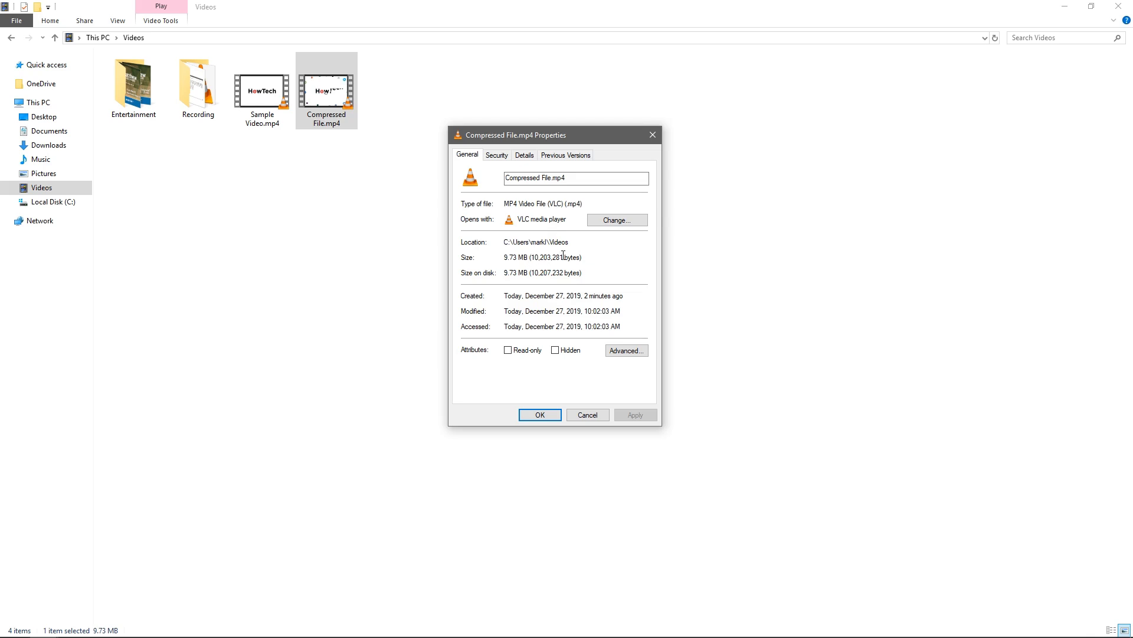
mouse_move(497, 154)
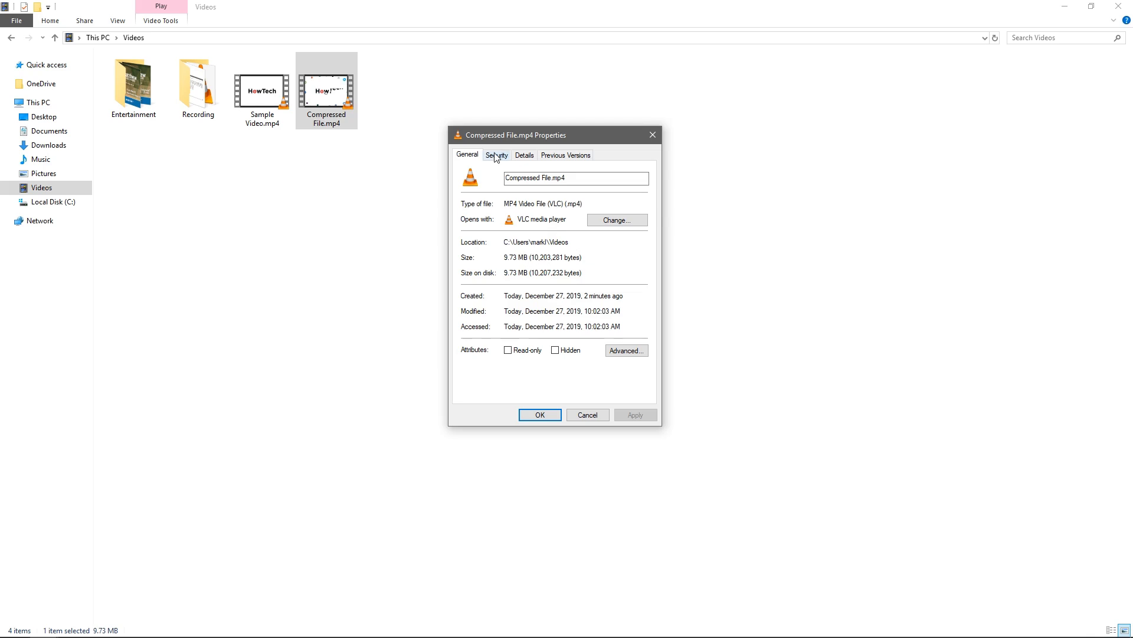
Step: Close Compressed File.mp4's properties after confirming its 9.73 MB size
left_click(586, 414)
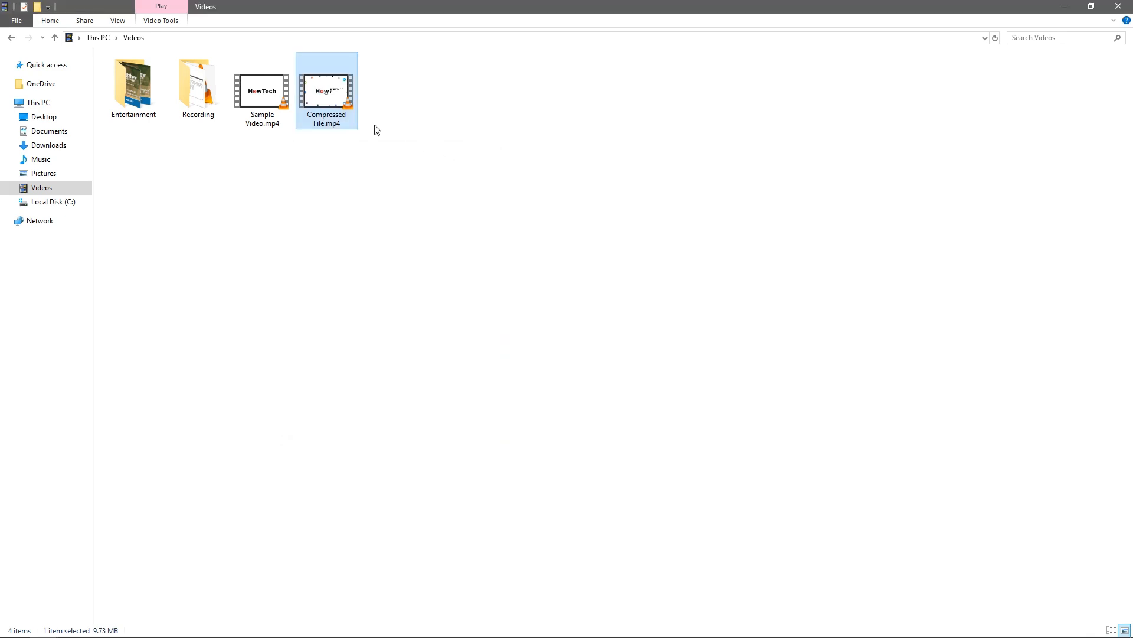
left_click(262, 91)
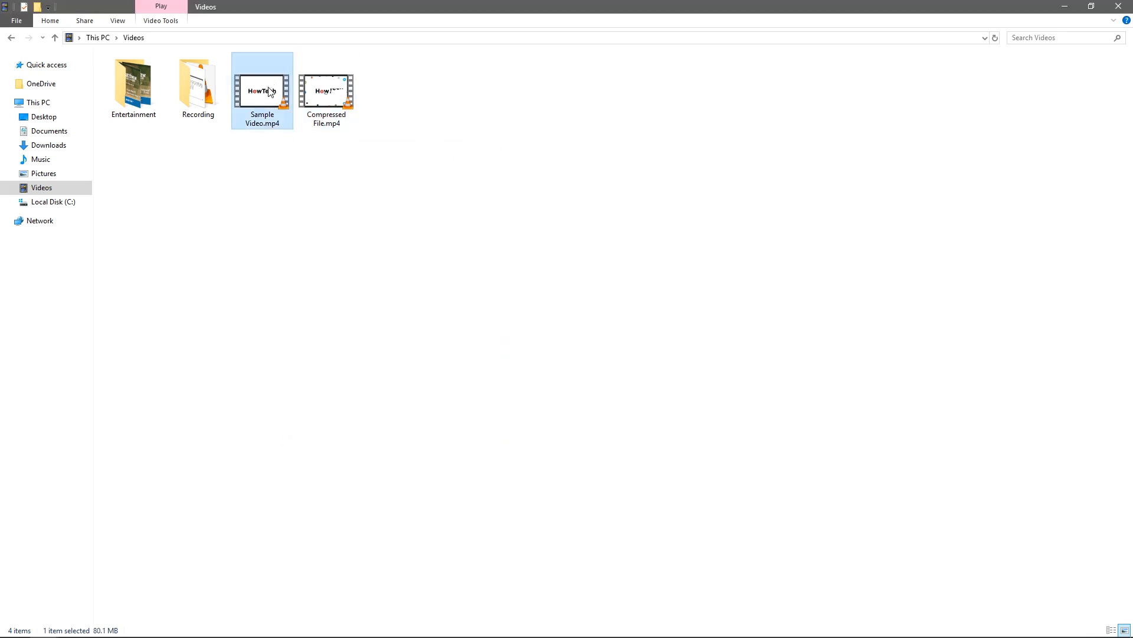
left_click(326, 90)
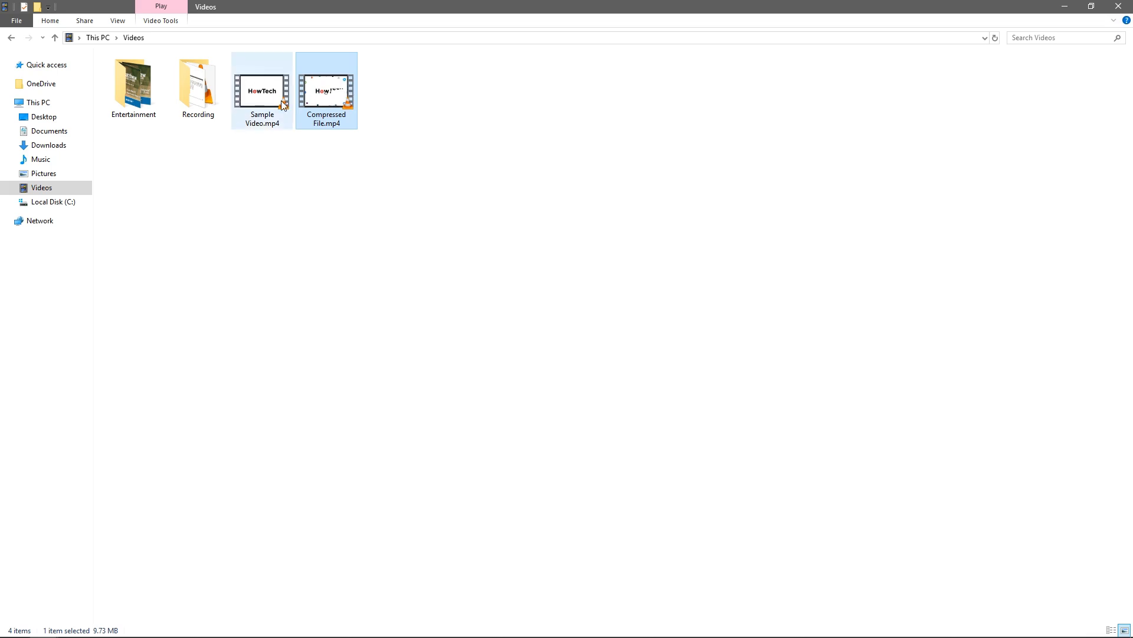
mouse_move(262, 86)
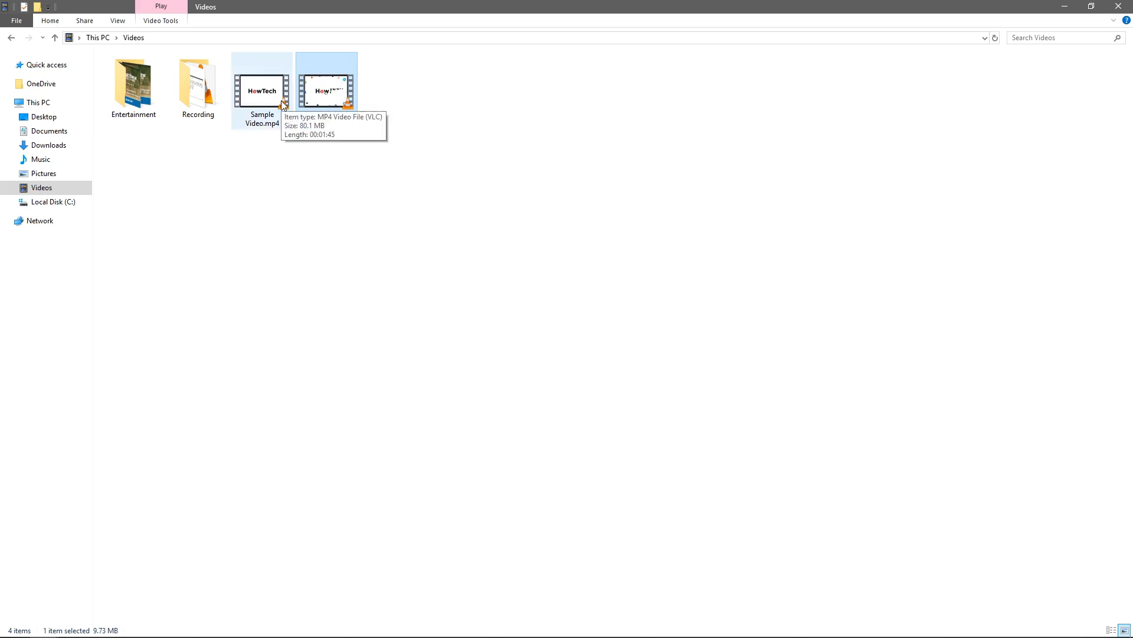